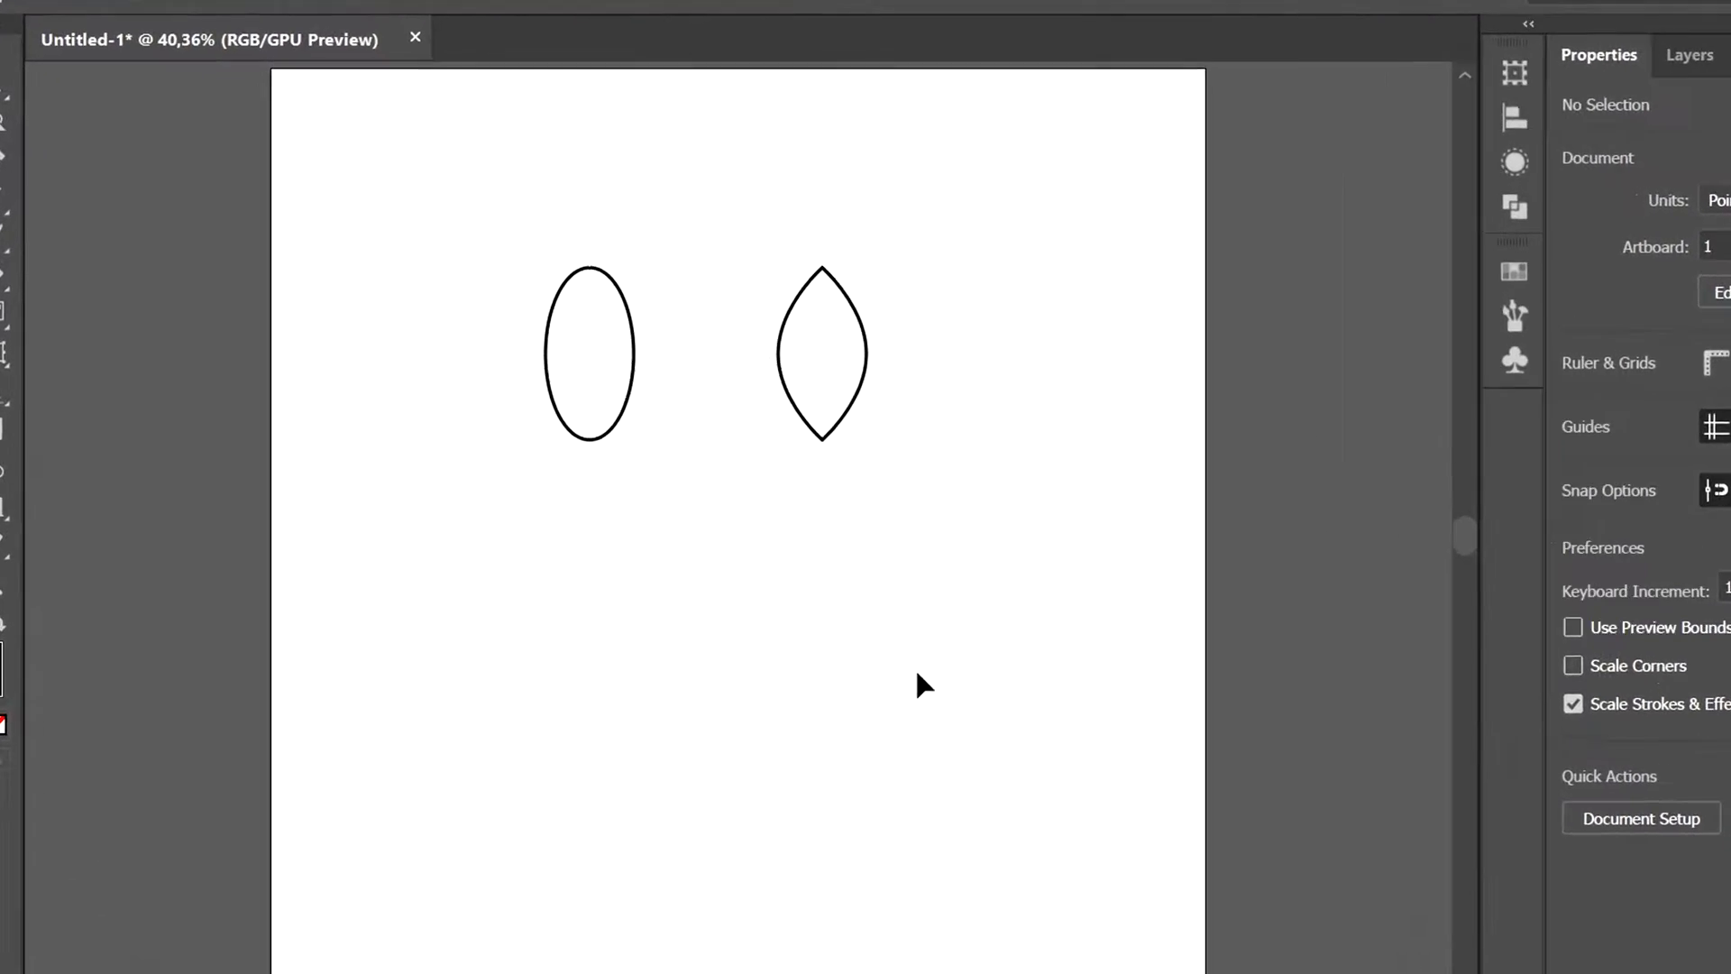
Toggle the panels off with Tab to clear the workspace for drawing the tall oval
key(Tab)
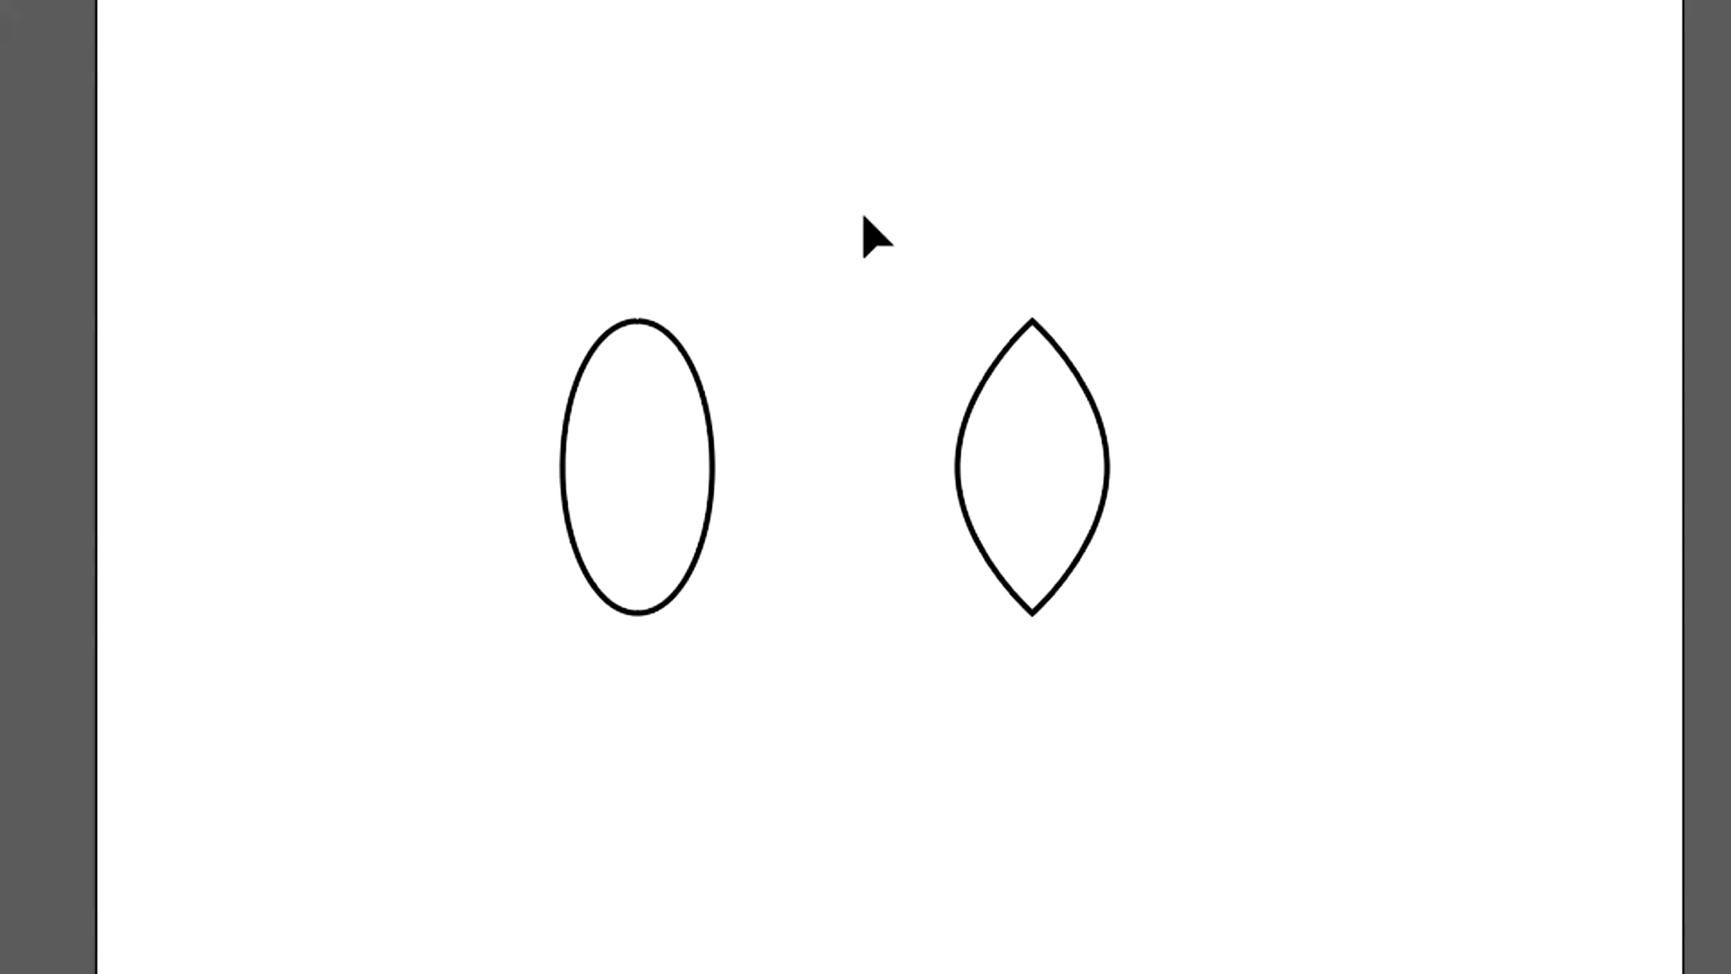
mouse_move(1117, 373)
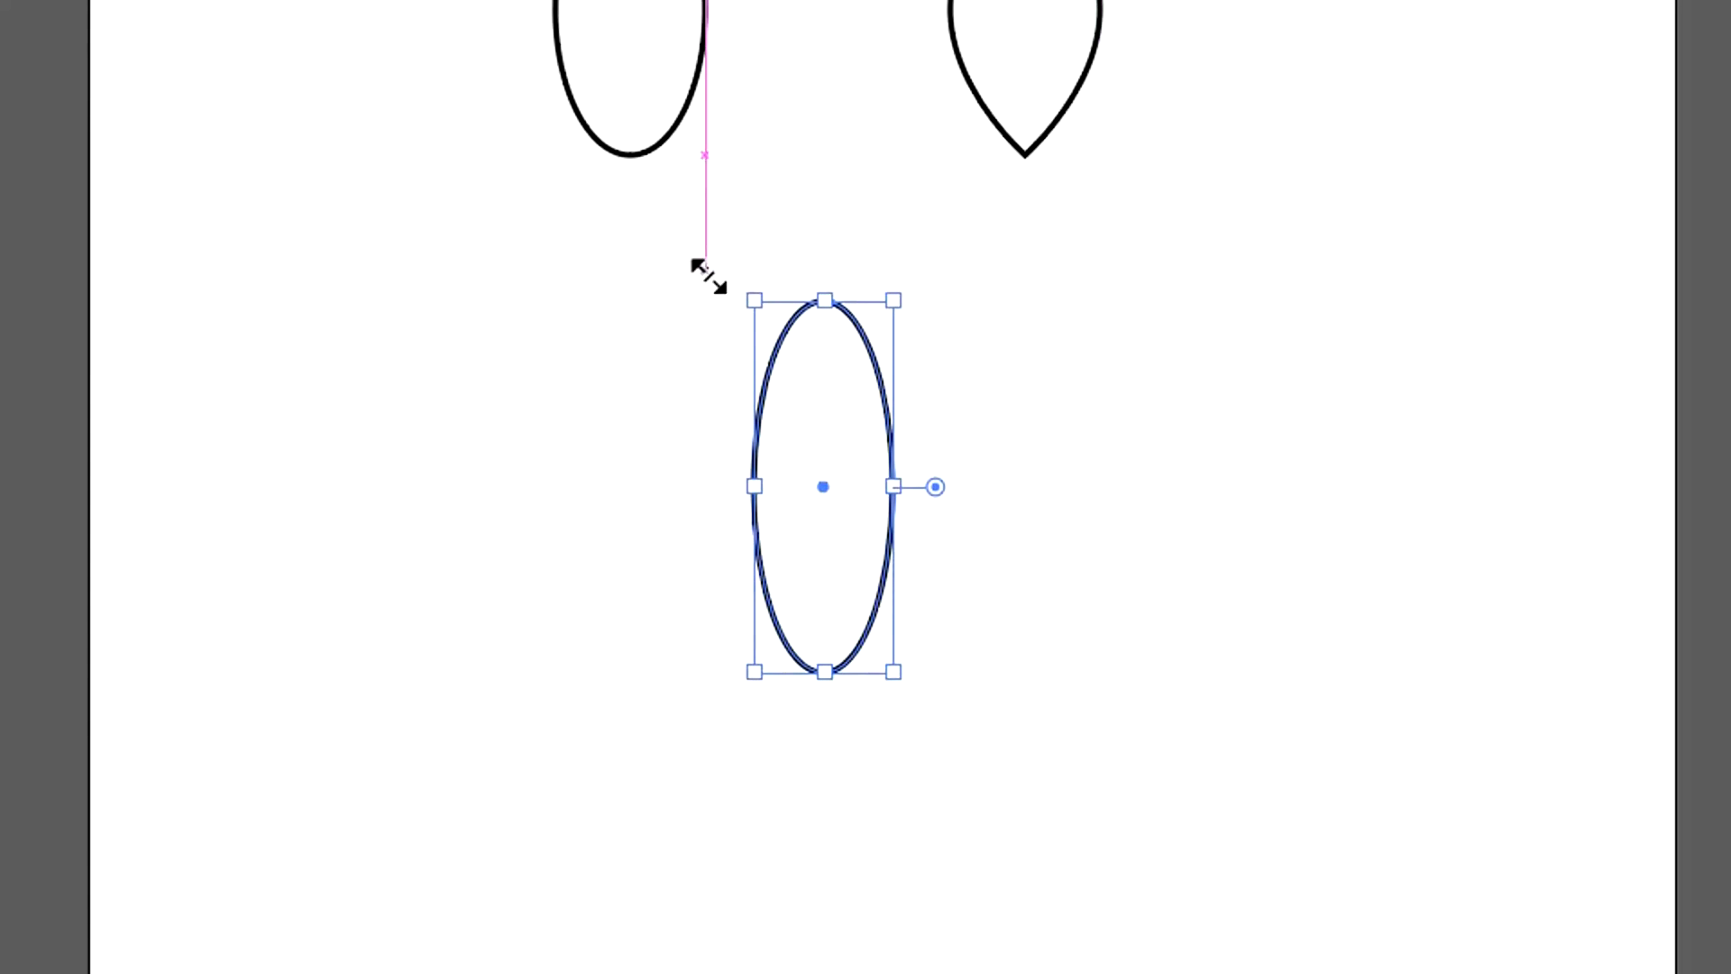
Switch to the Anchor Point Tool with Shift+C to convert the oval's top anchor
key(shift+c)
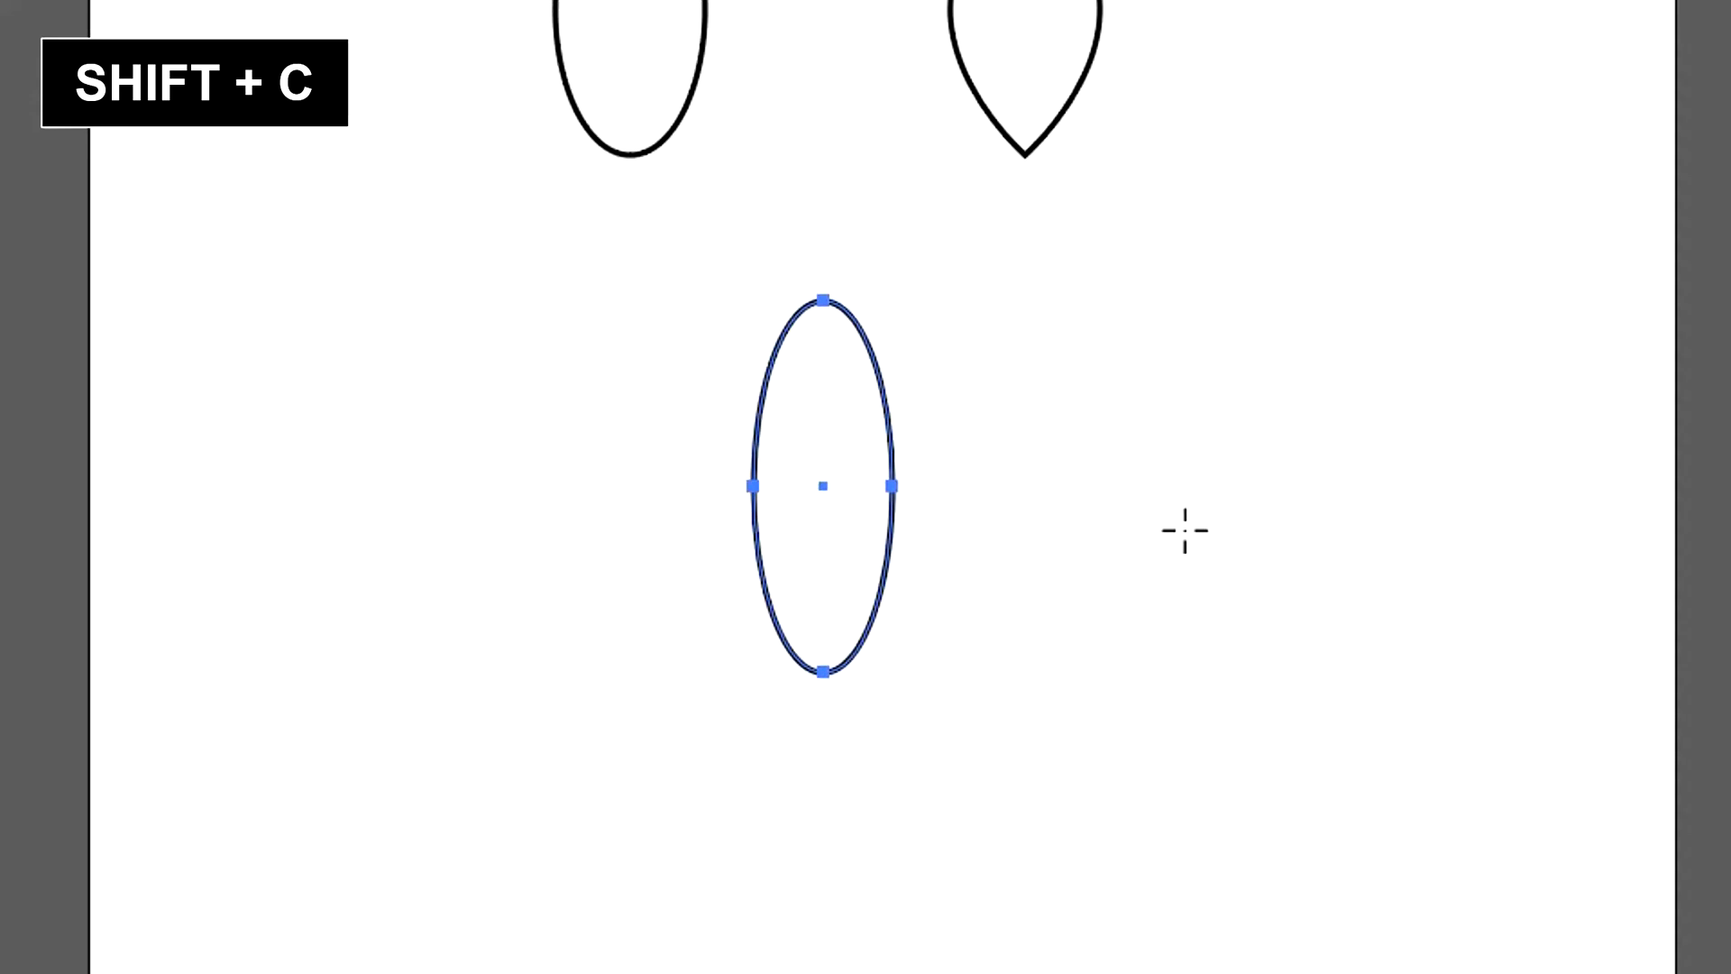
mouse_move(822, 301)
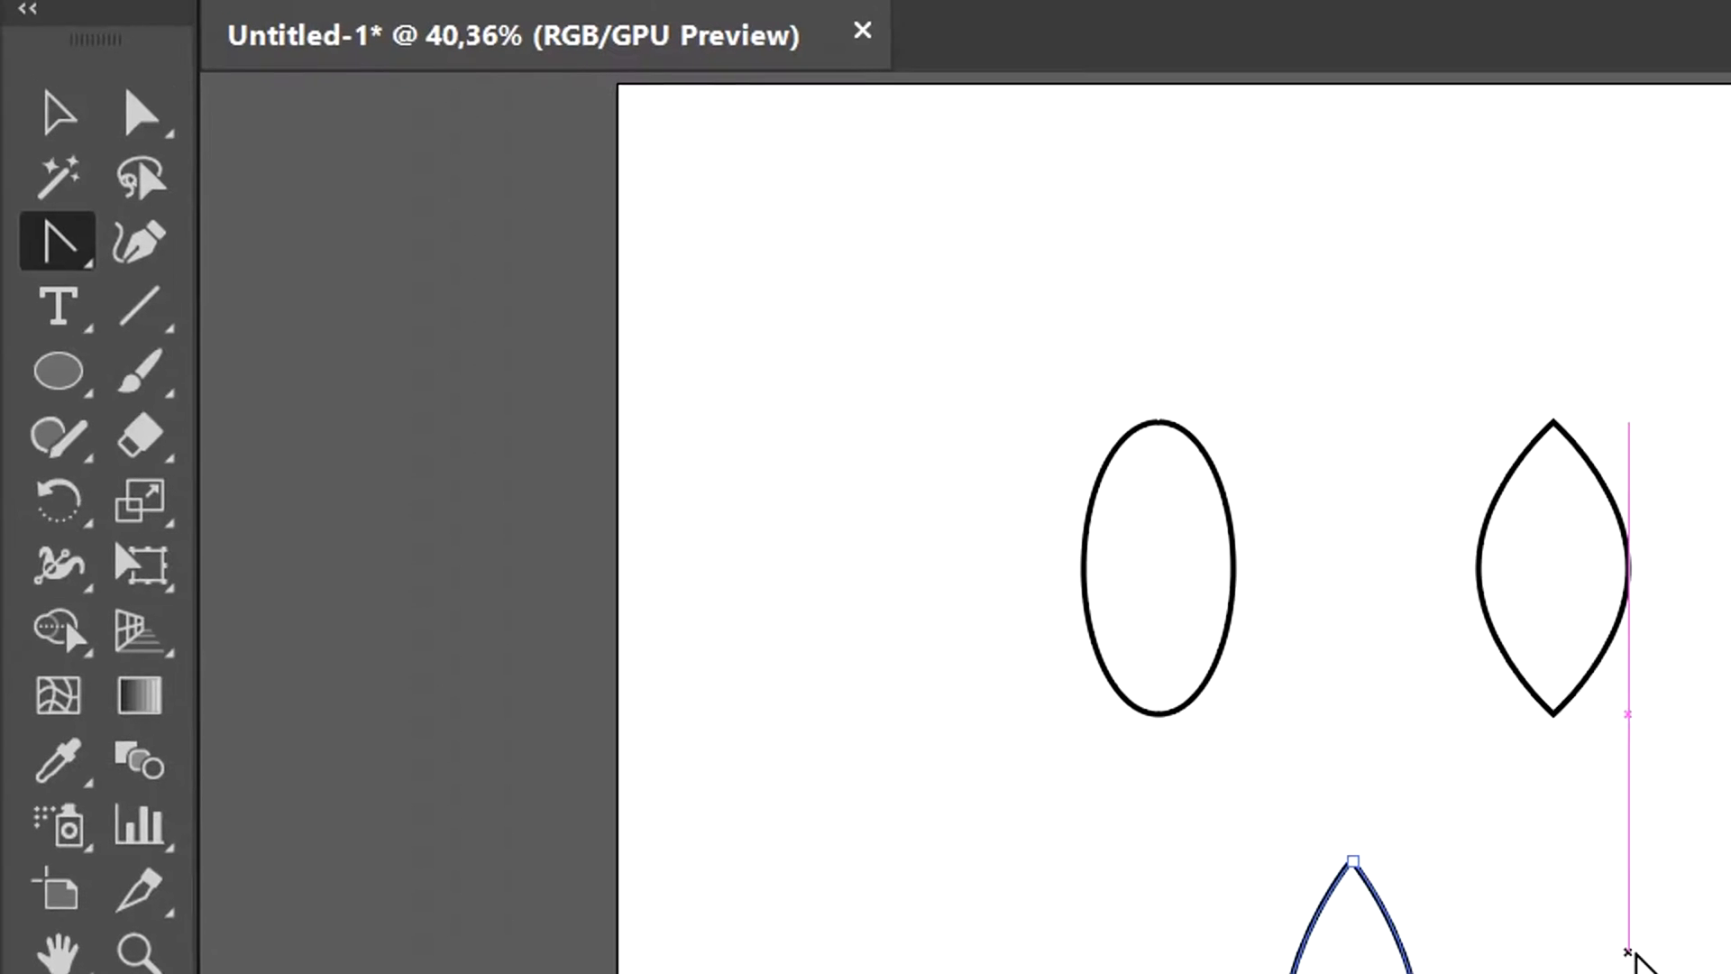
Open the Pen Tool flyout to reveal the Anchor Point Tool
click(141, 240)
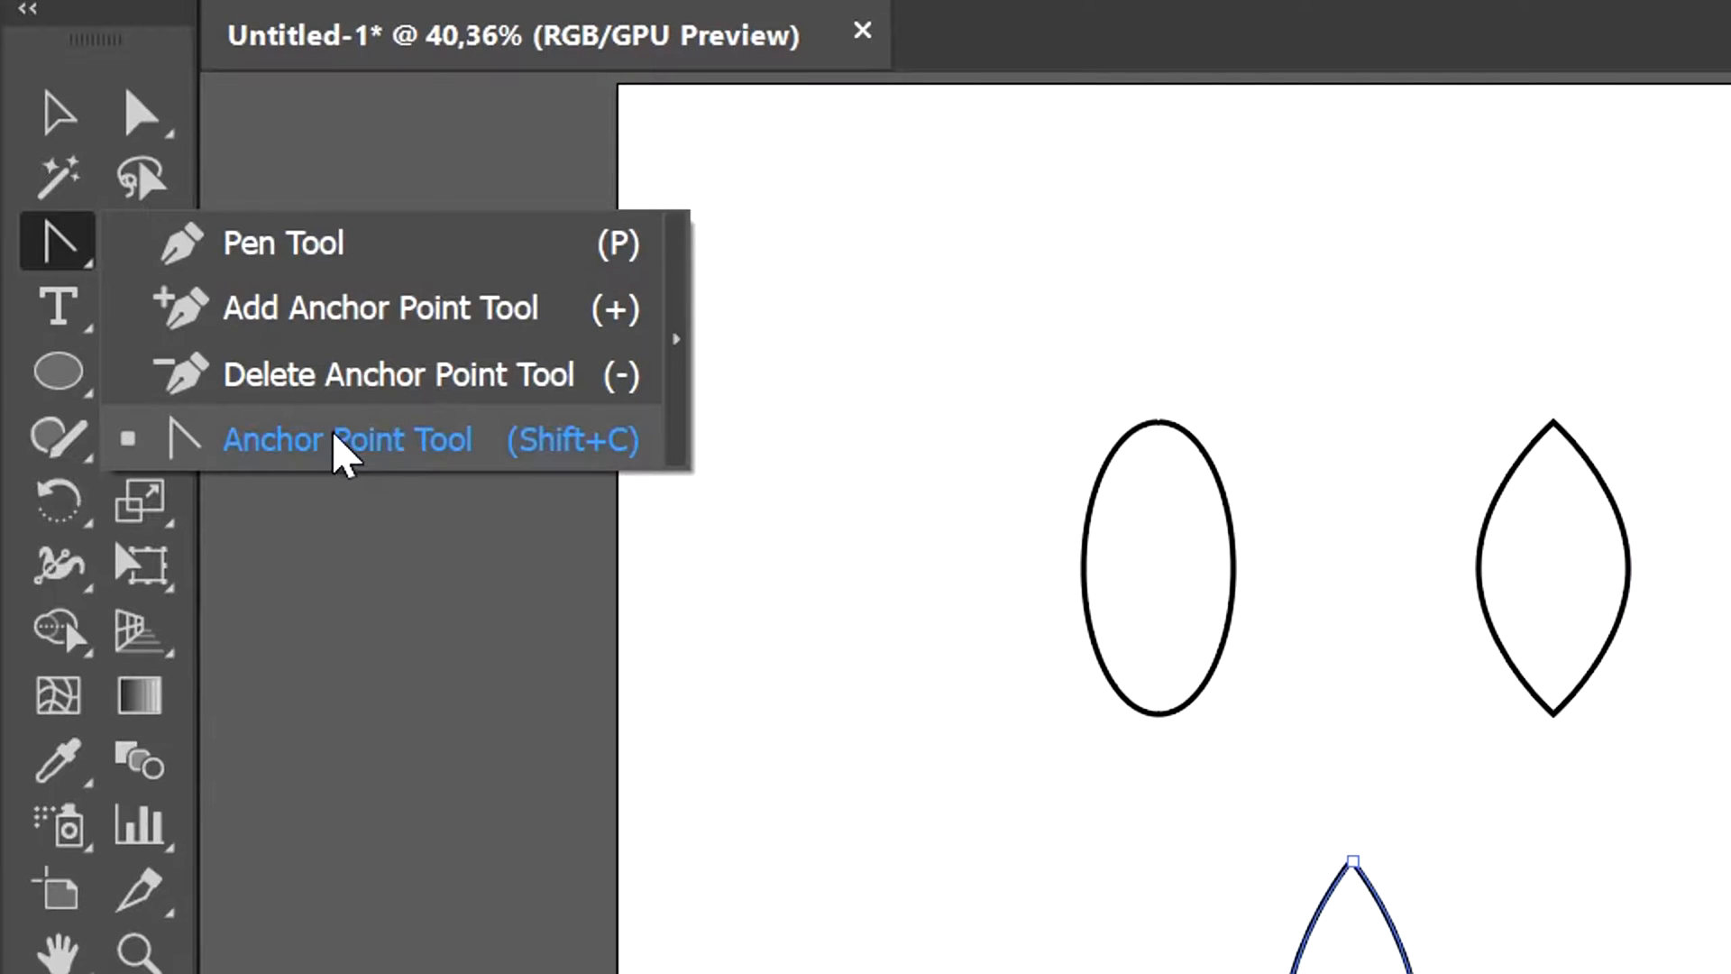
mouse_move(380, 463)
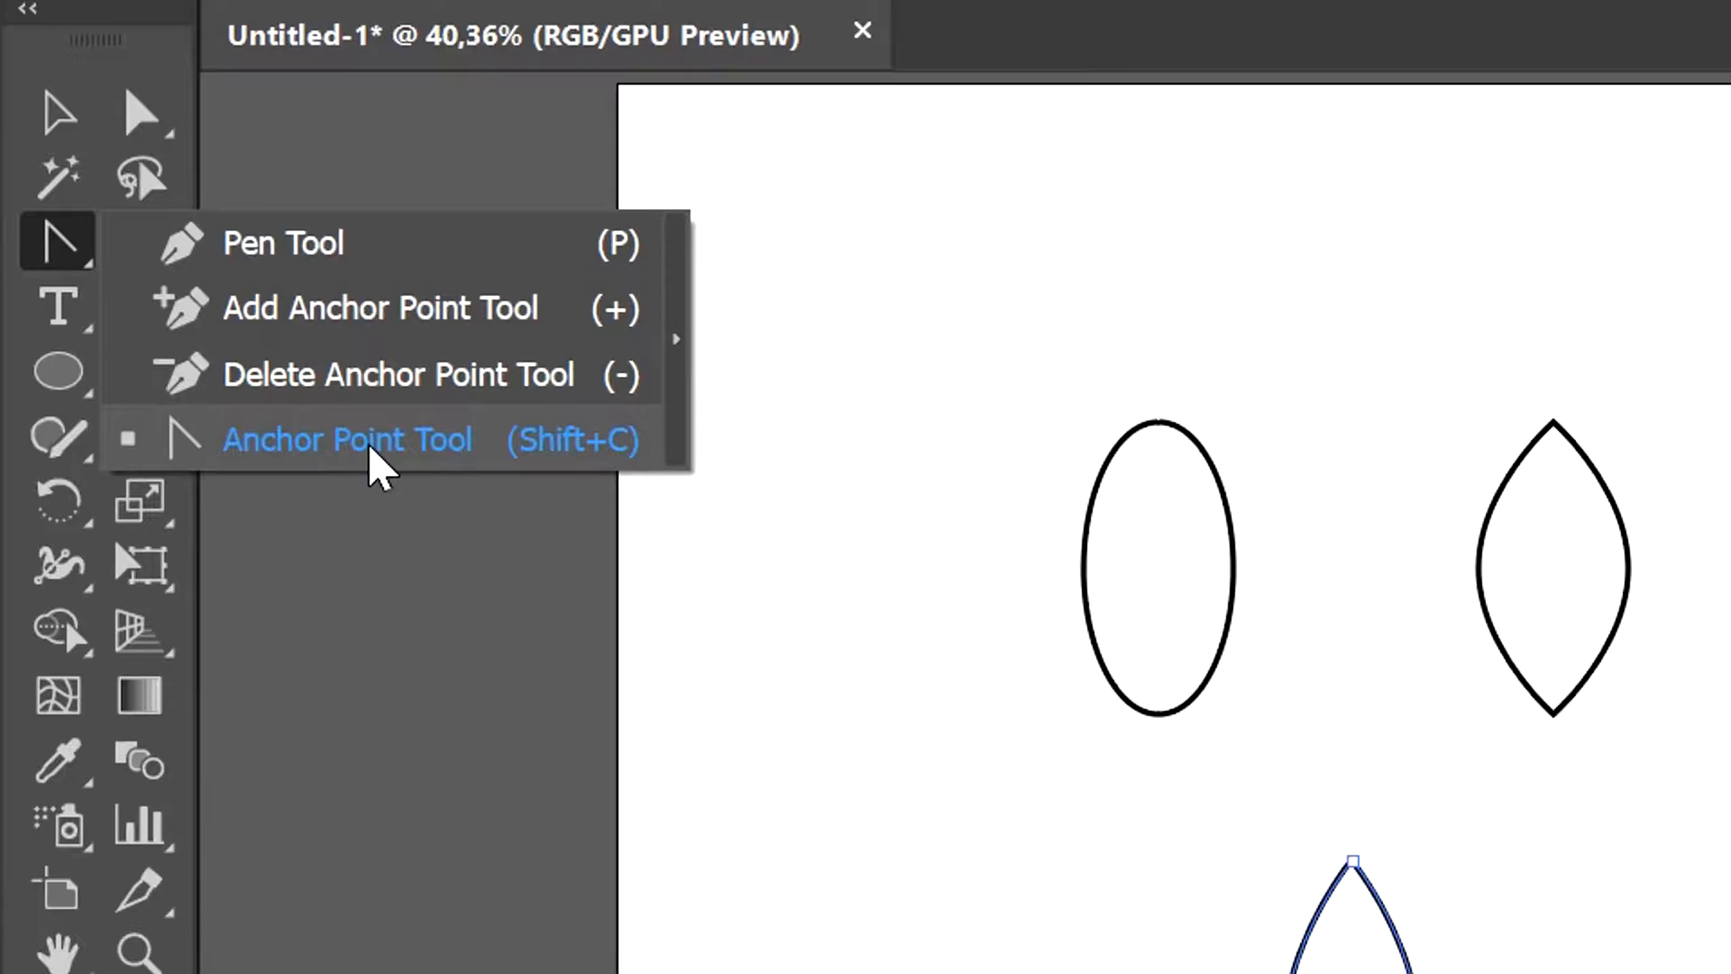
mouse_move(1578, 949)
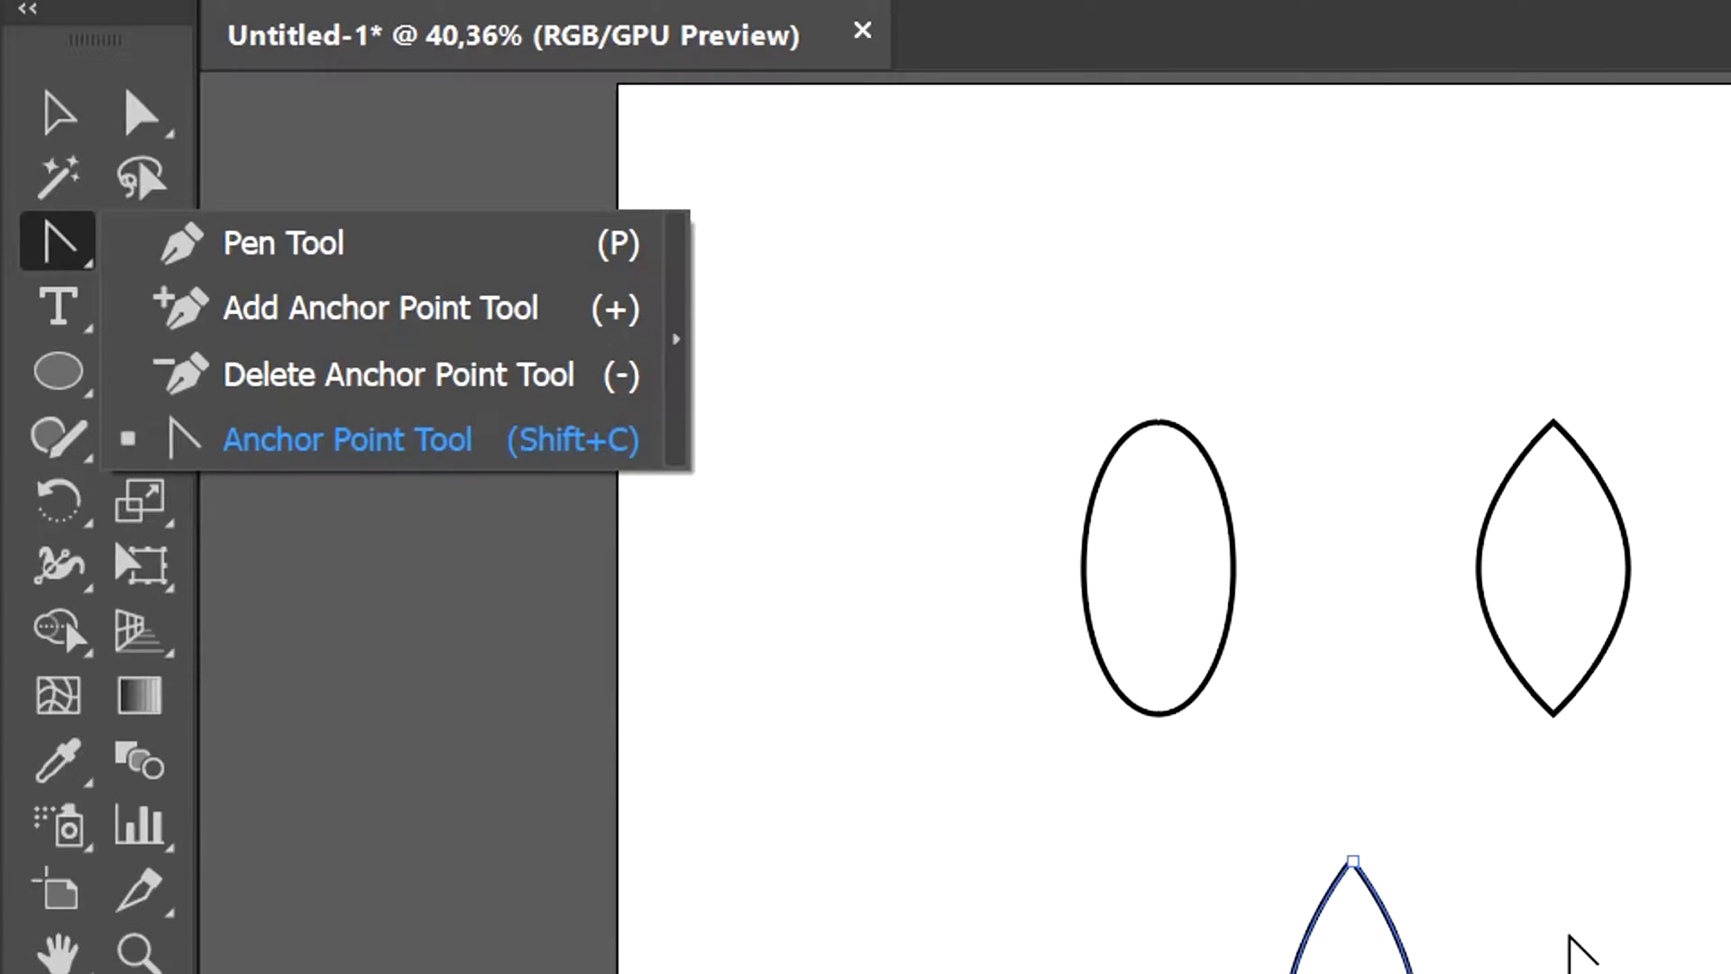